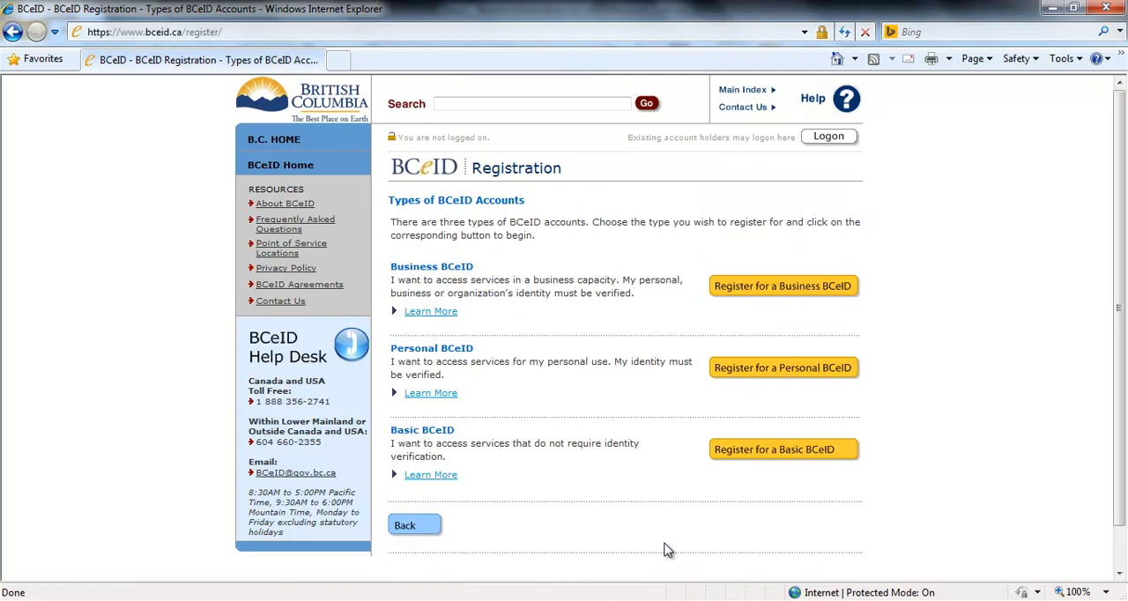
# Step: Choose 'Register for a Basic BCeID' on the Types of BCeID Accounts page
pyautogui.click(783, 449)
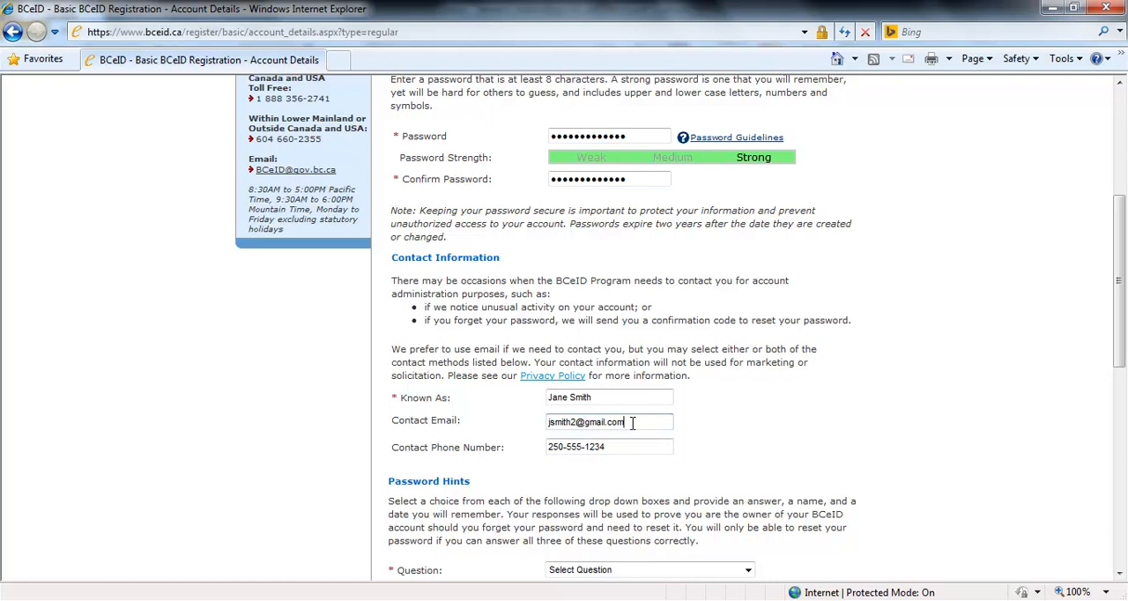
# Step: Scroll down the Basic BCeID form past the password and contact fields
pyautogui.scroll(-3)
pyautogui.write('SN')
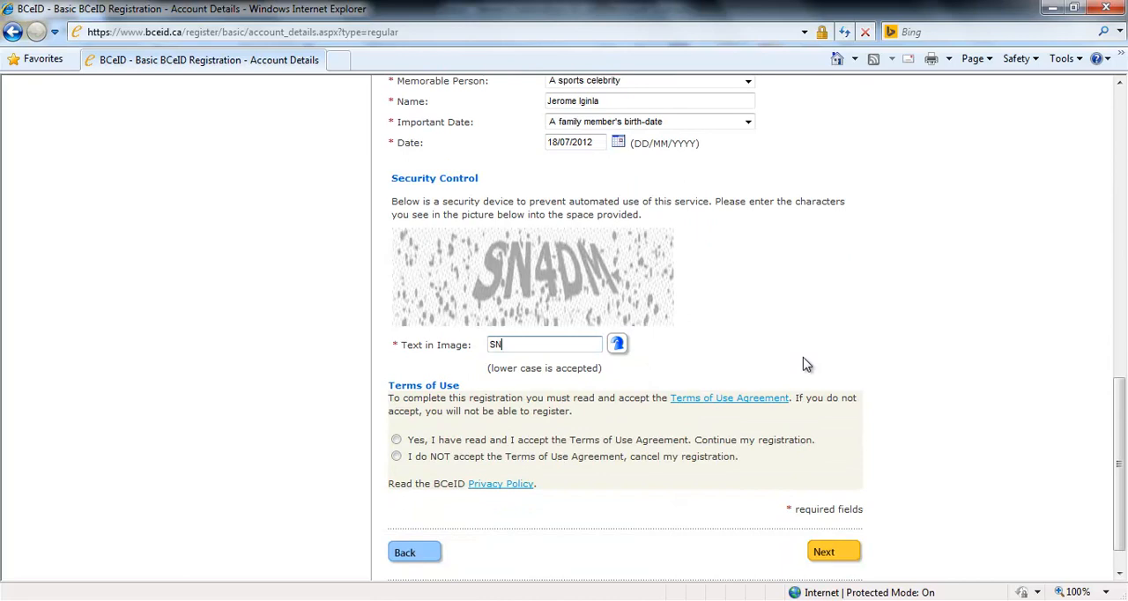
# Step: Finish entering SN4DM as the image text and accept the Terms of Use Agreement
pyautogui.write('4DM')
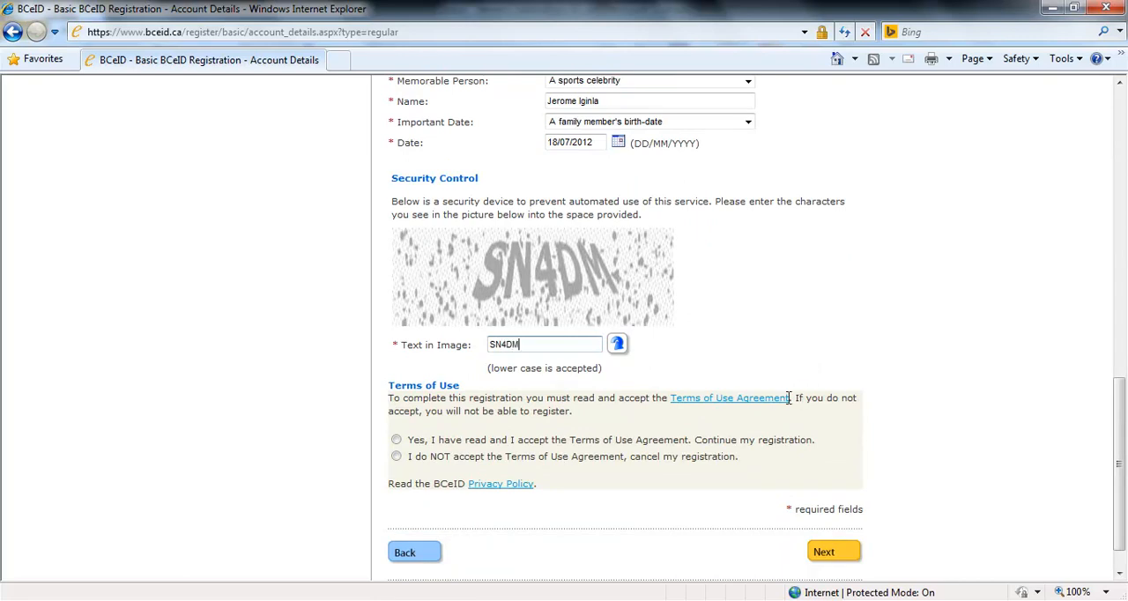
pyautogui.click(823, 551)
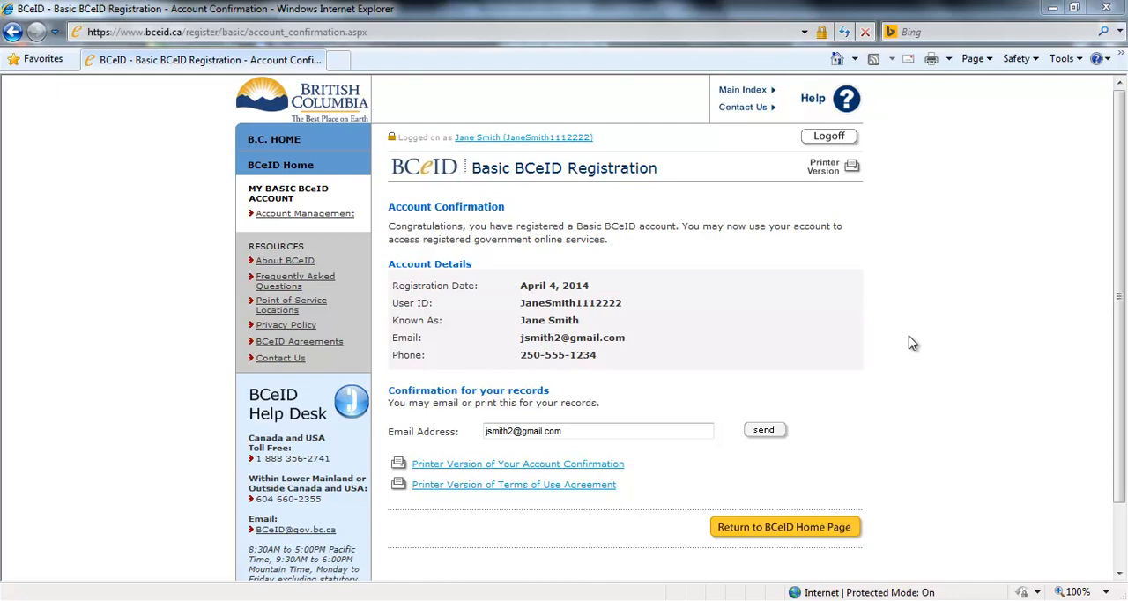
# Step: Return from the Account Confirmation page to the BCeID home page
pyautogui.click(784, 526)
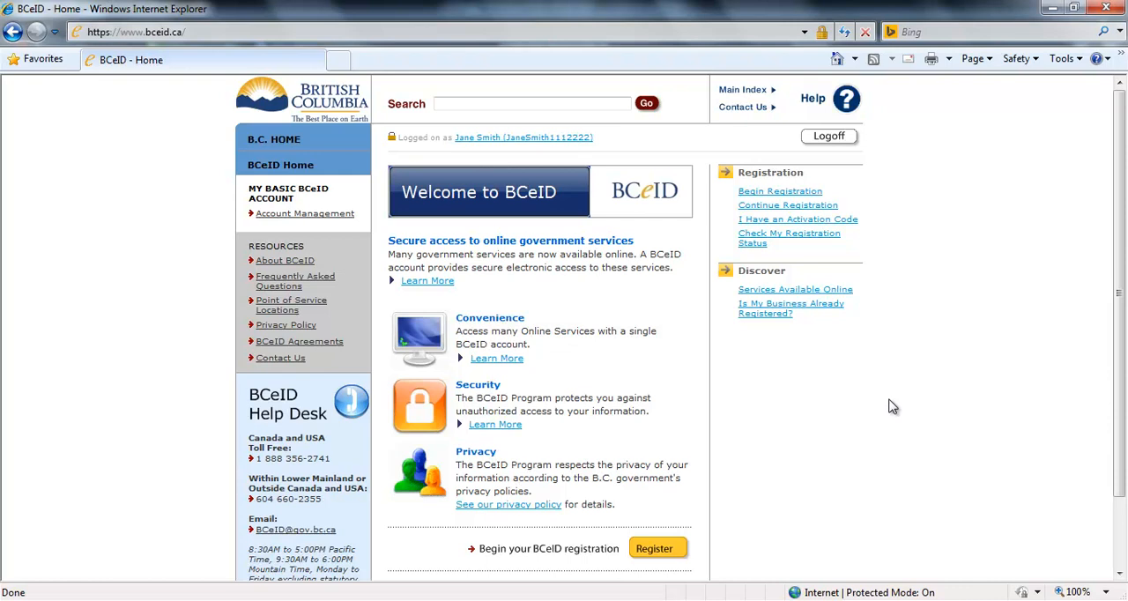